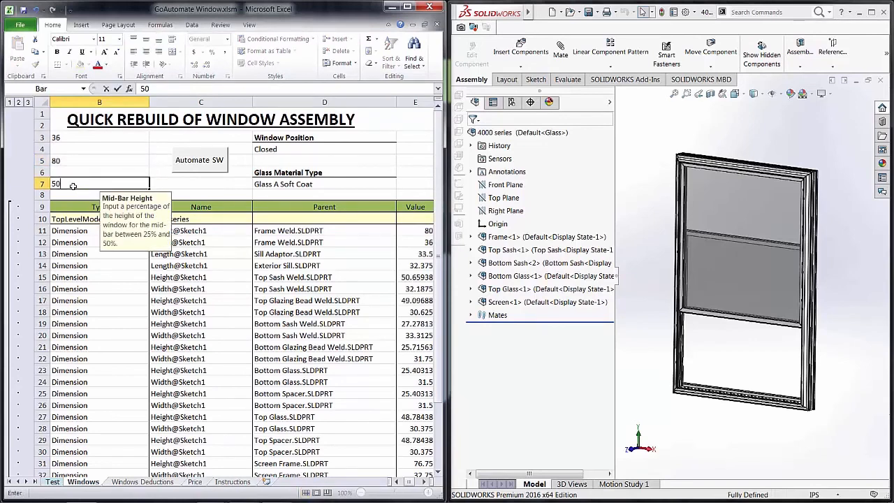
Commit a 50 percent mid-bar height, then show the Open/Closed window position options
{"action": "key", "text": "Return"}
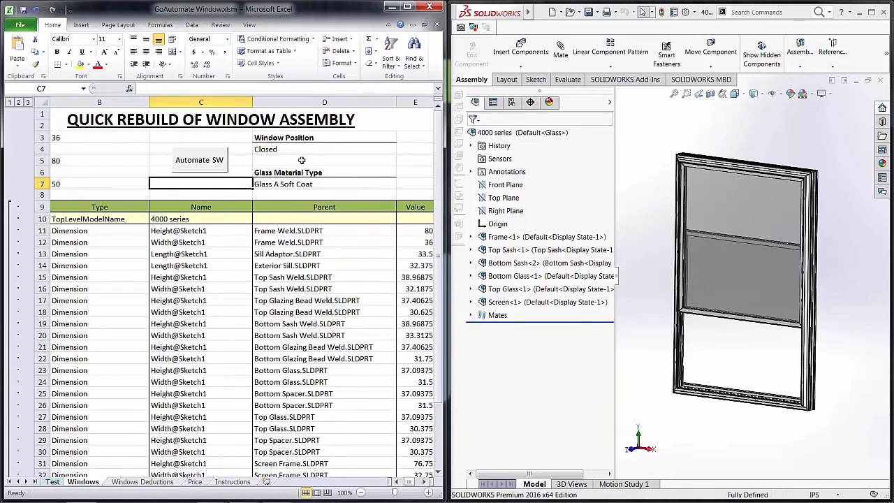
{"action": "left_click", "coordinate": [401, 149]}
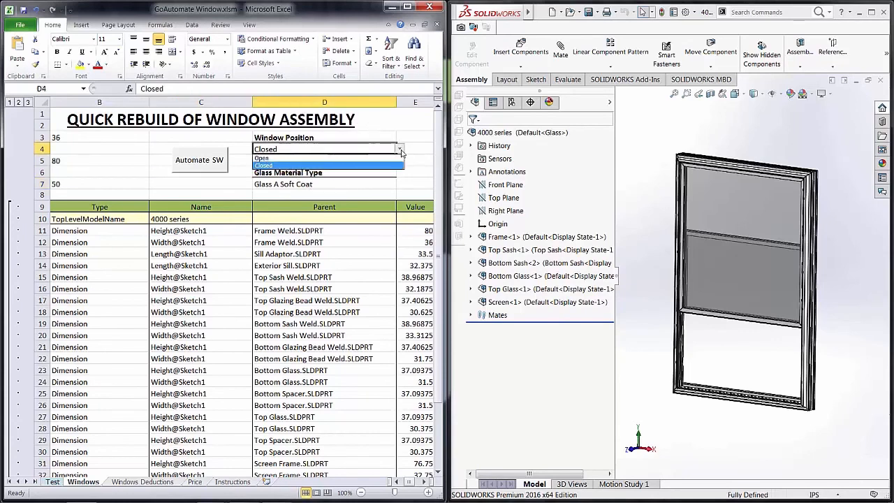